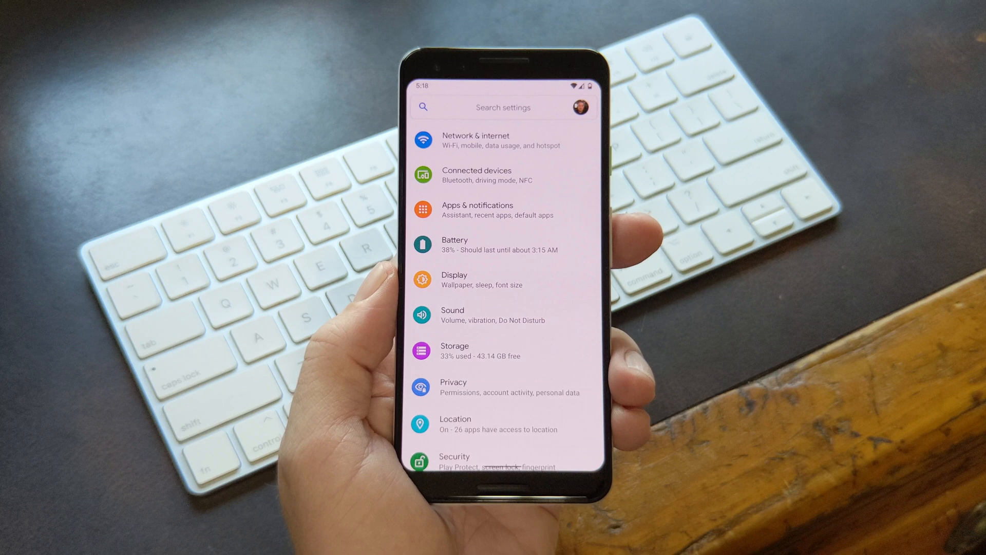
# Step: Go to Network & internet and open the Wi-Fi page listing nearby networks
pyautogui.click(476, 140)
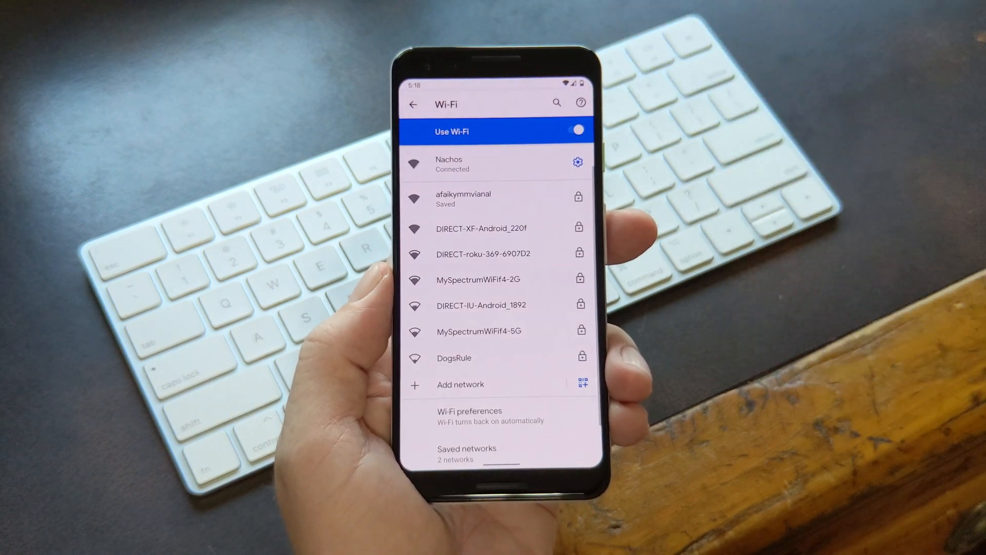
# Step: Open the saved network afaikymmvianal and share it, reaching the fingerprint verification prompt
pyautogui.scroll(3)
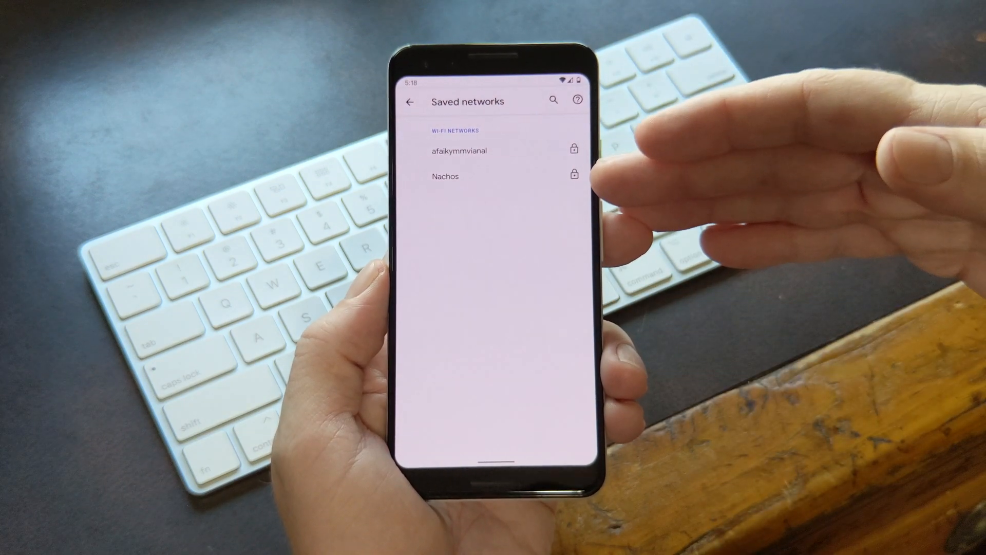
pyautogui.click(459, 151)
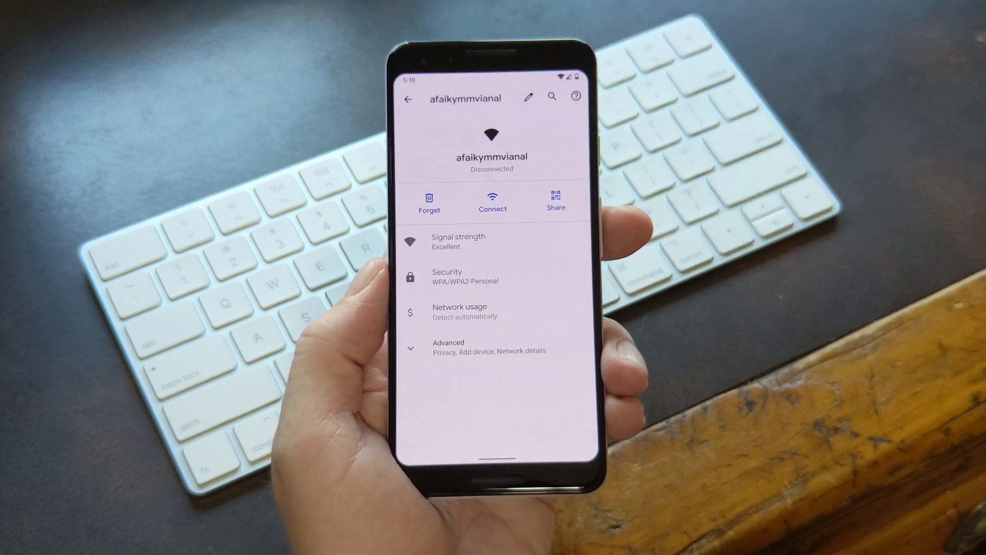
pyautogui.click(555, 202)
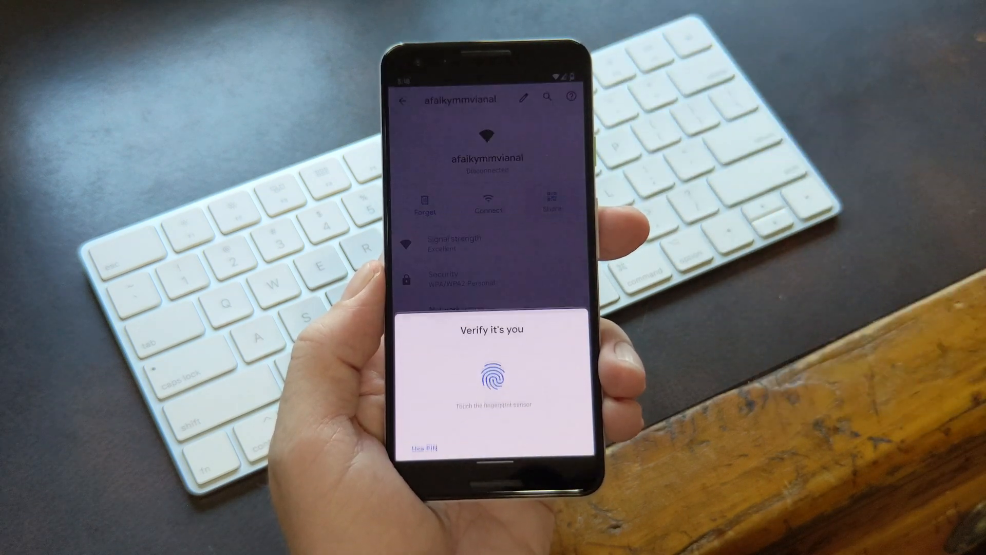